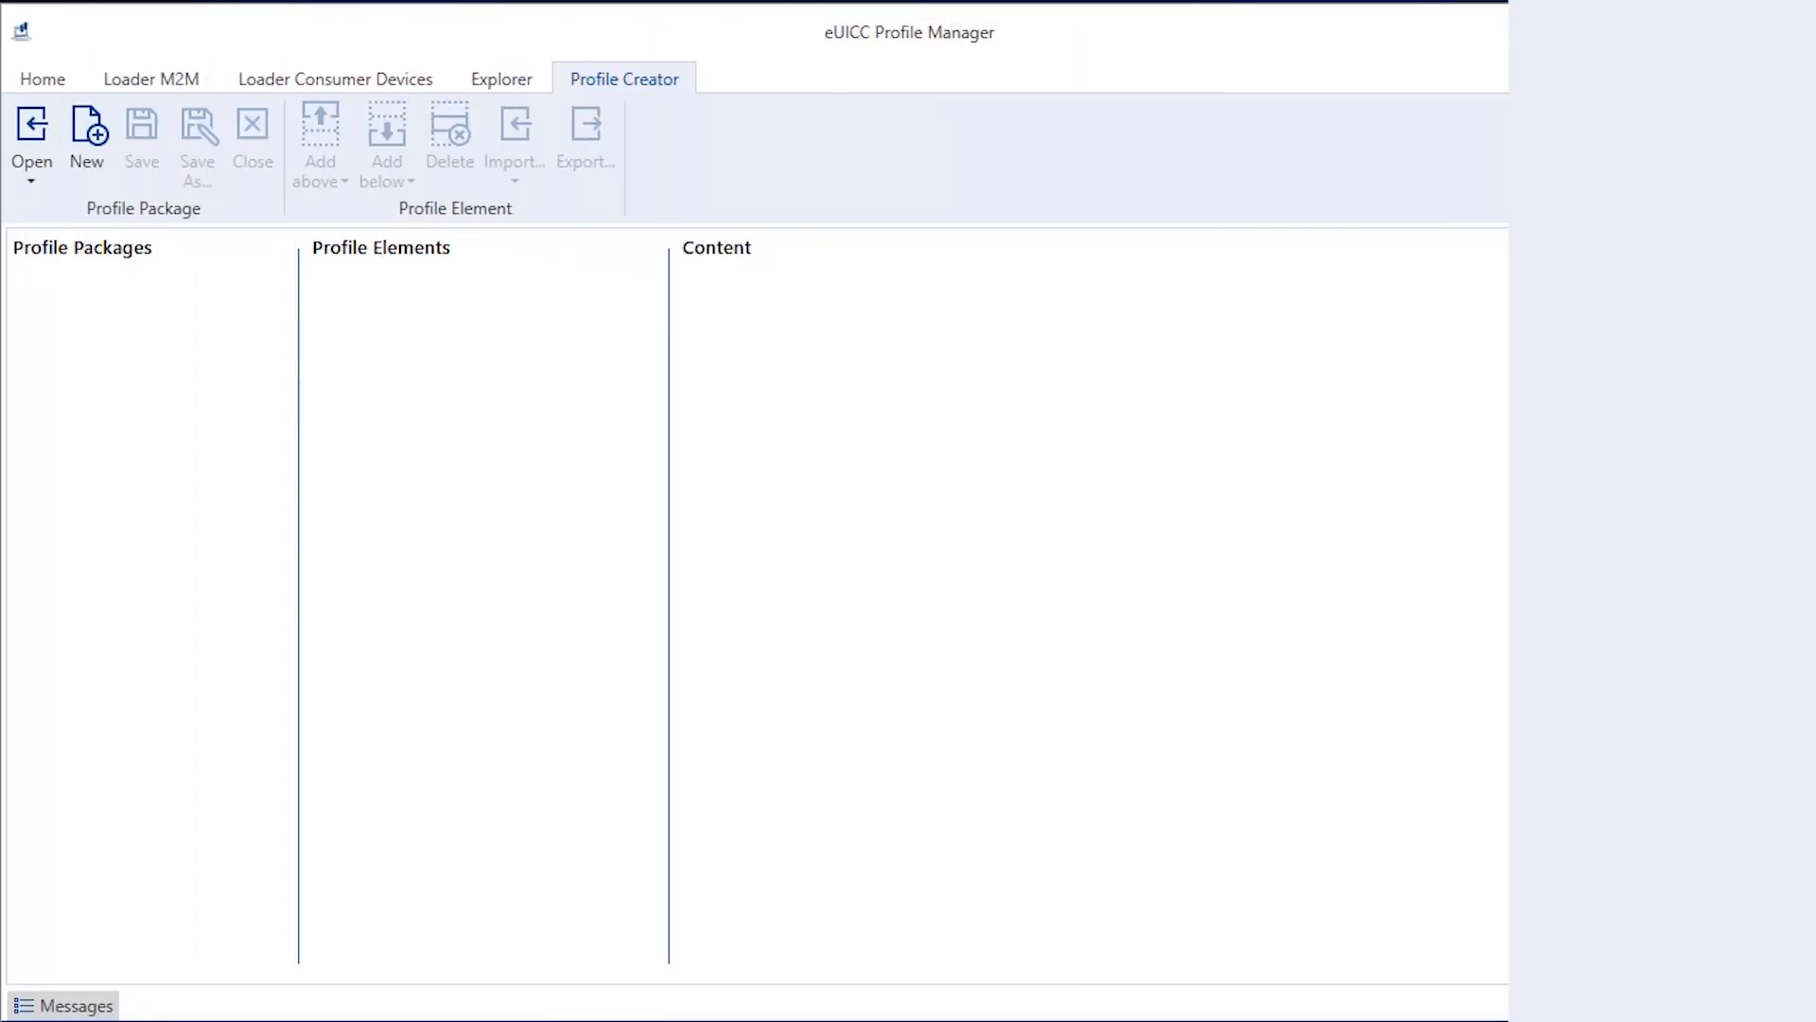
Open the Comprion_Profile package ending in F2.asn from Downloads in Profile Creator
left_click(30, 139)
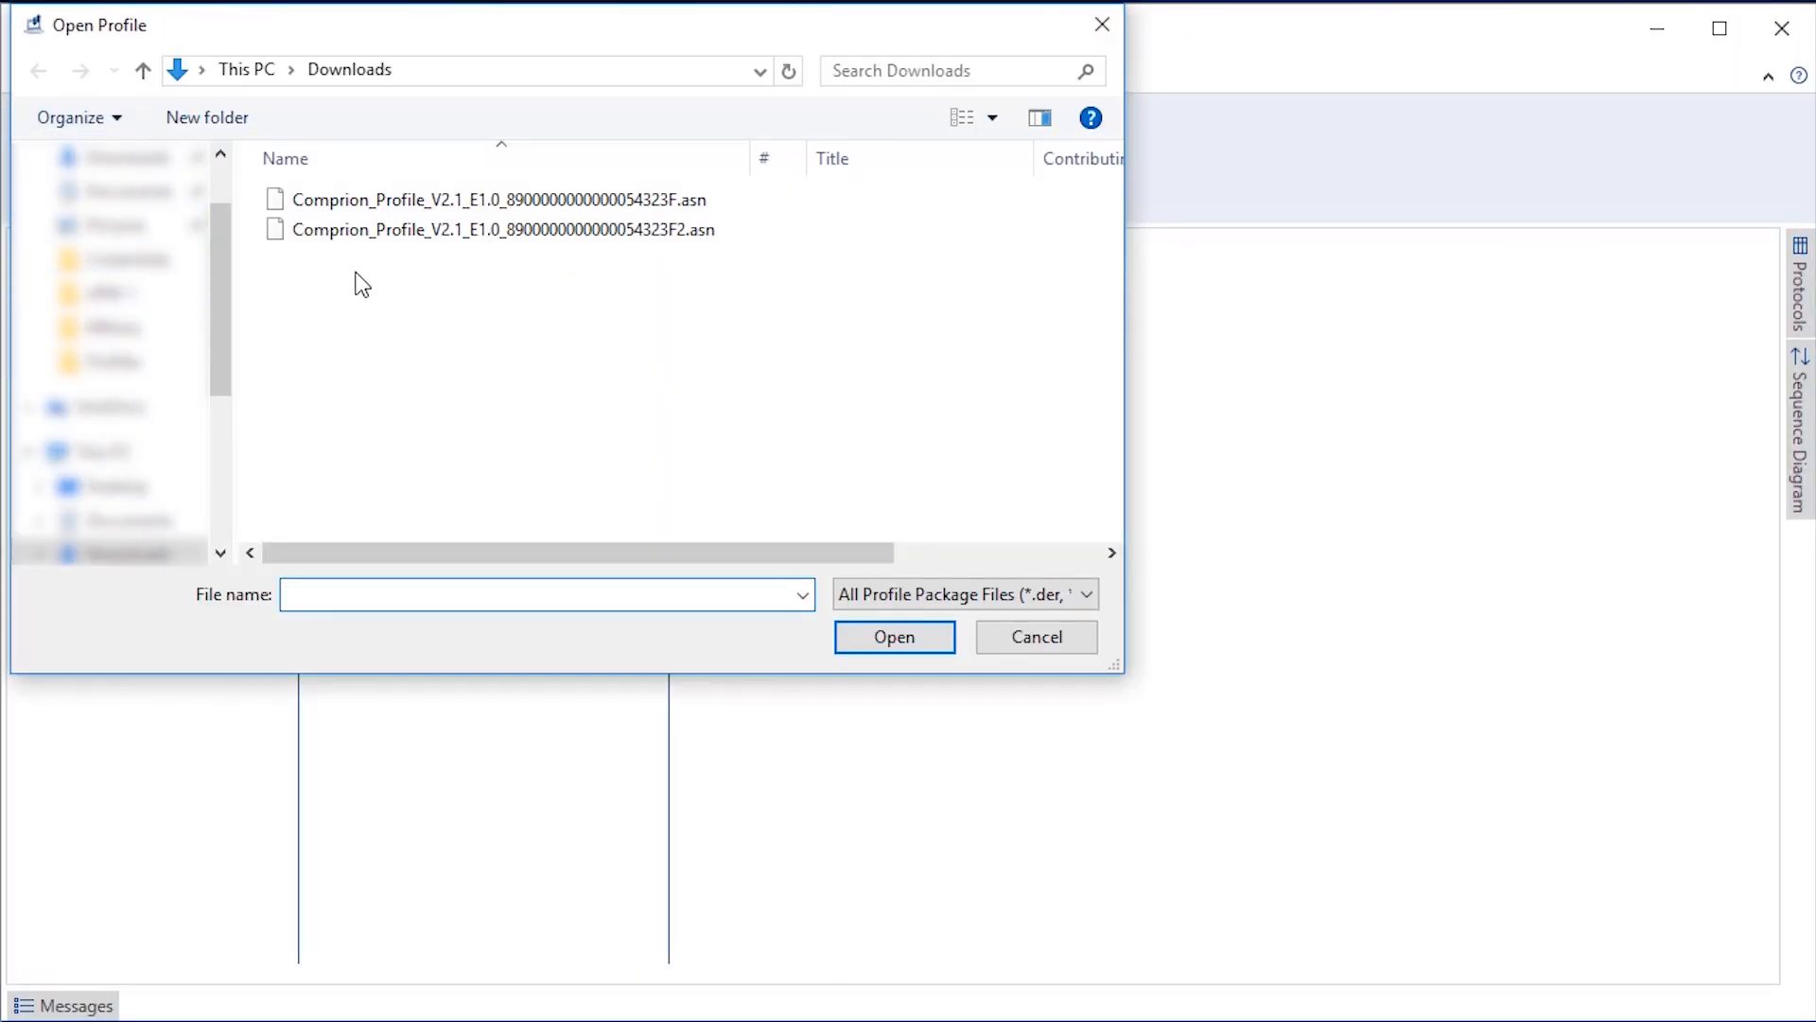
left_click(500, 229)
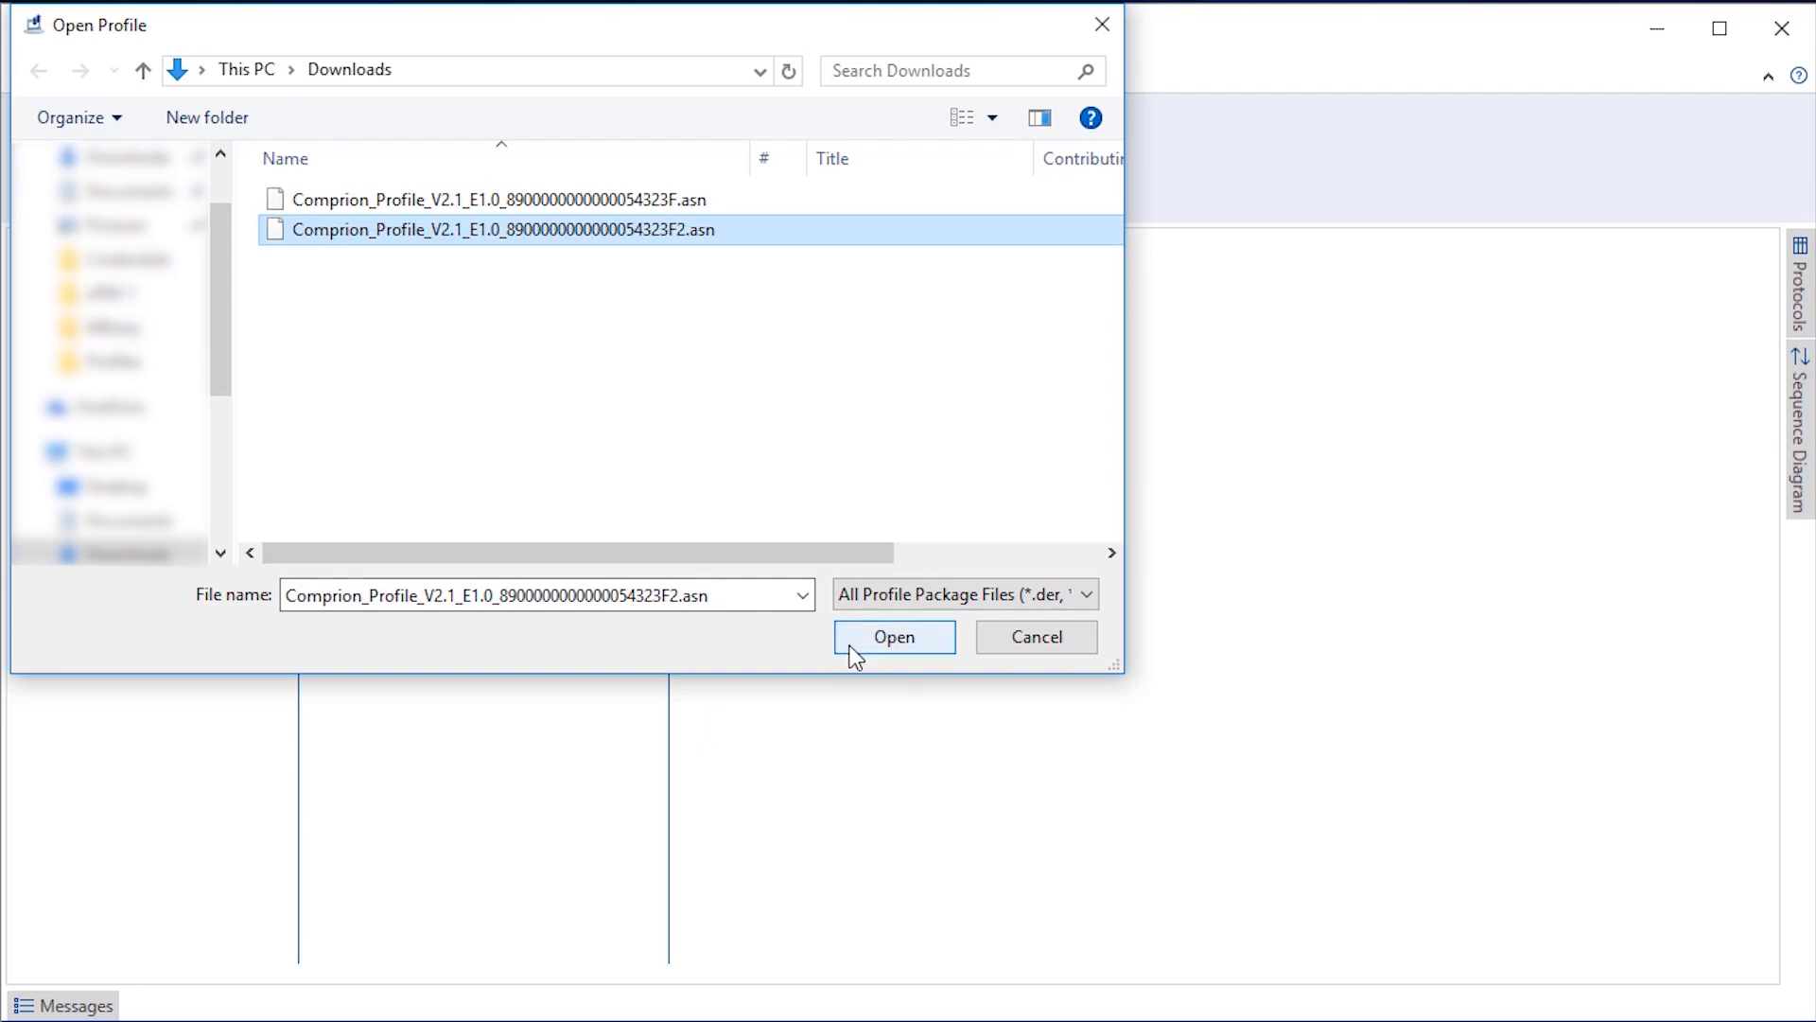
left_click(893, 635)
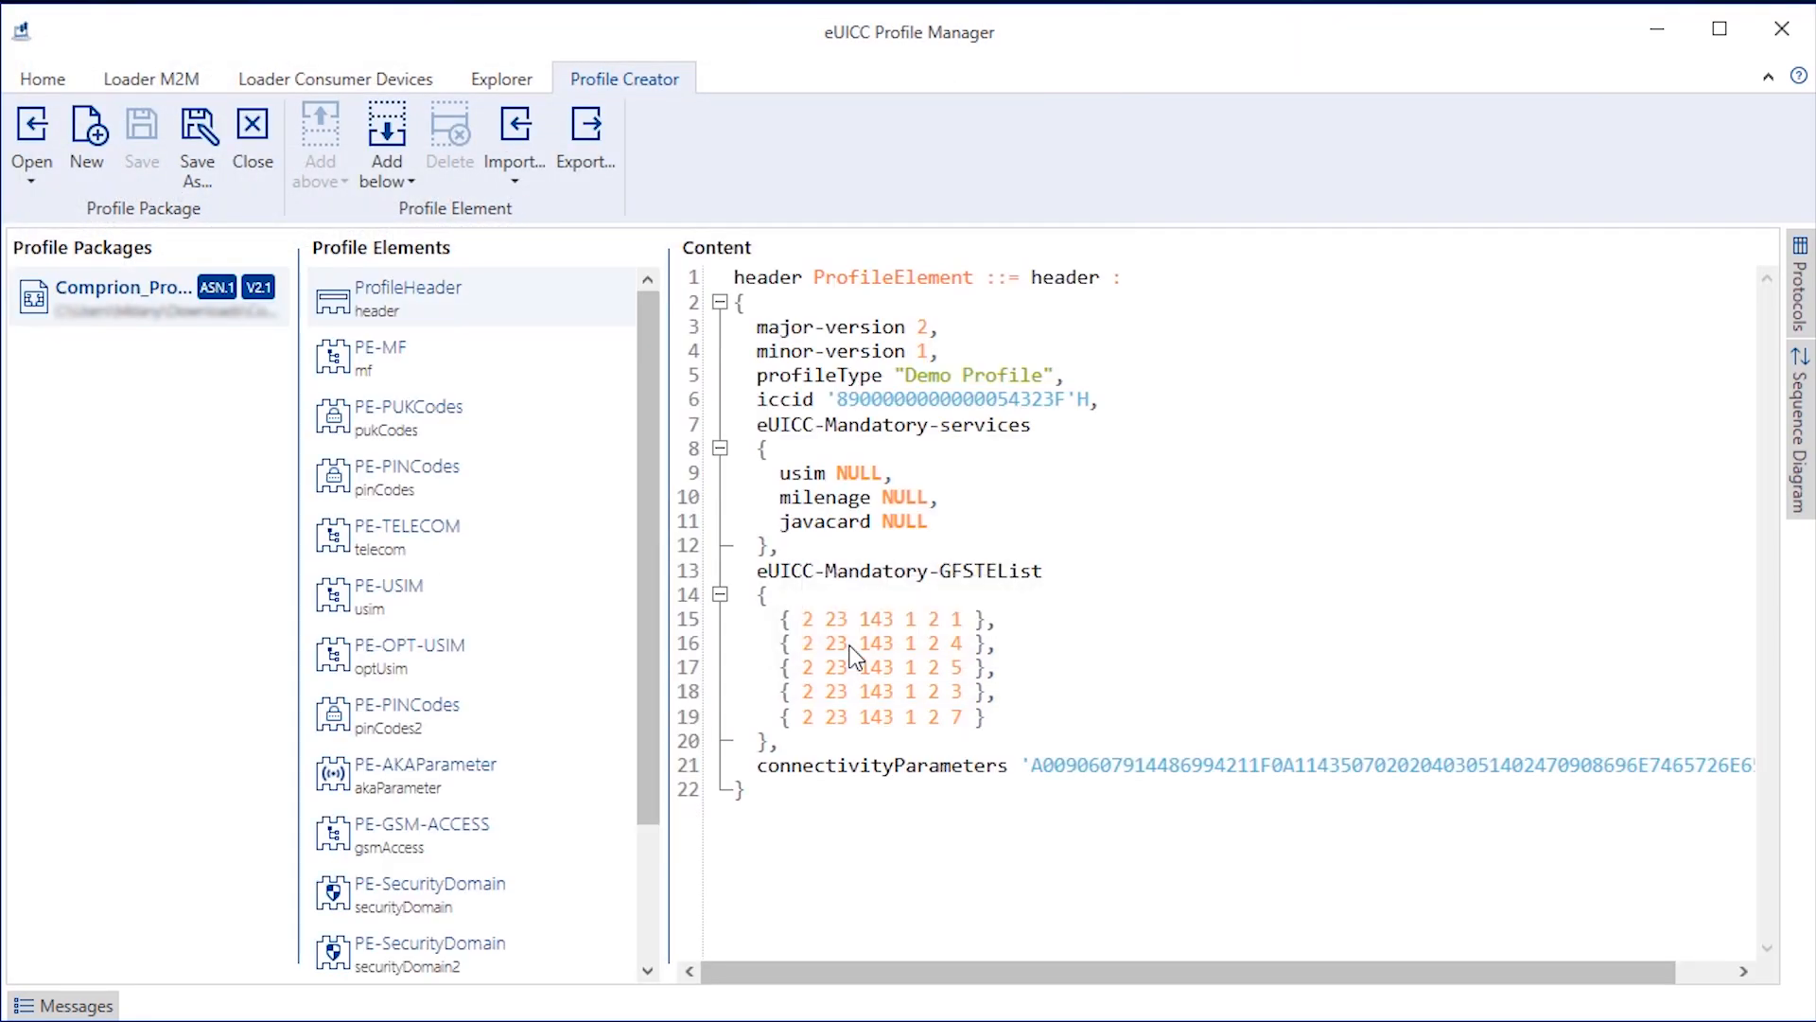
mouse_move(659, 610)
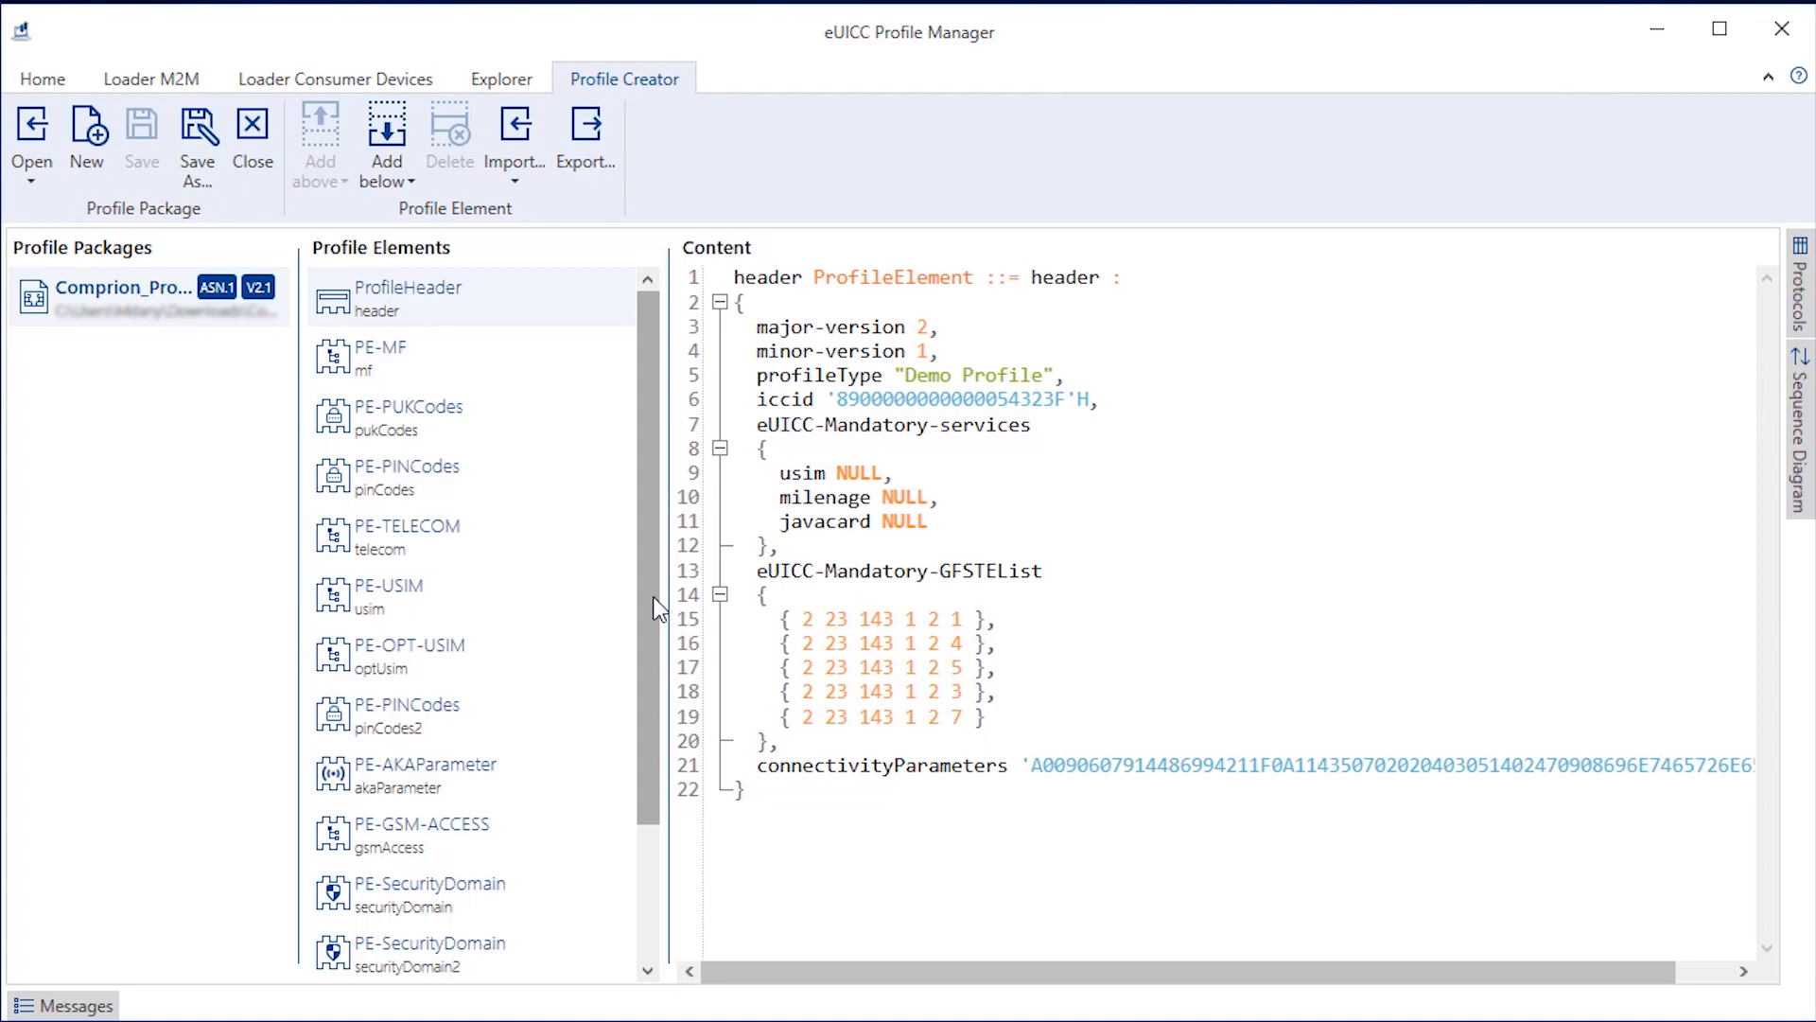
Scroll through the PE-MF element's file definitions, then display the PE-USIM element
left_click(380, 357)
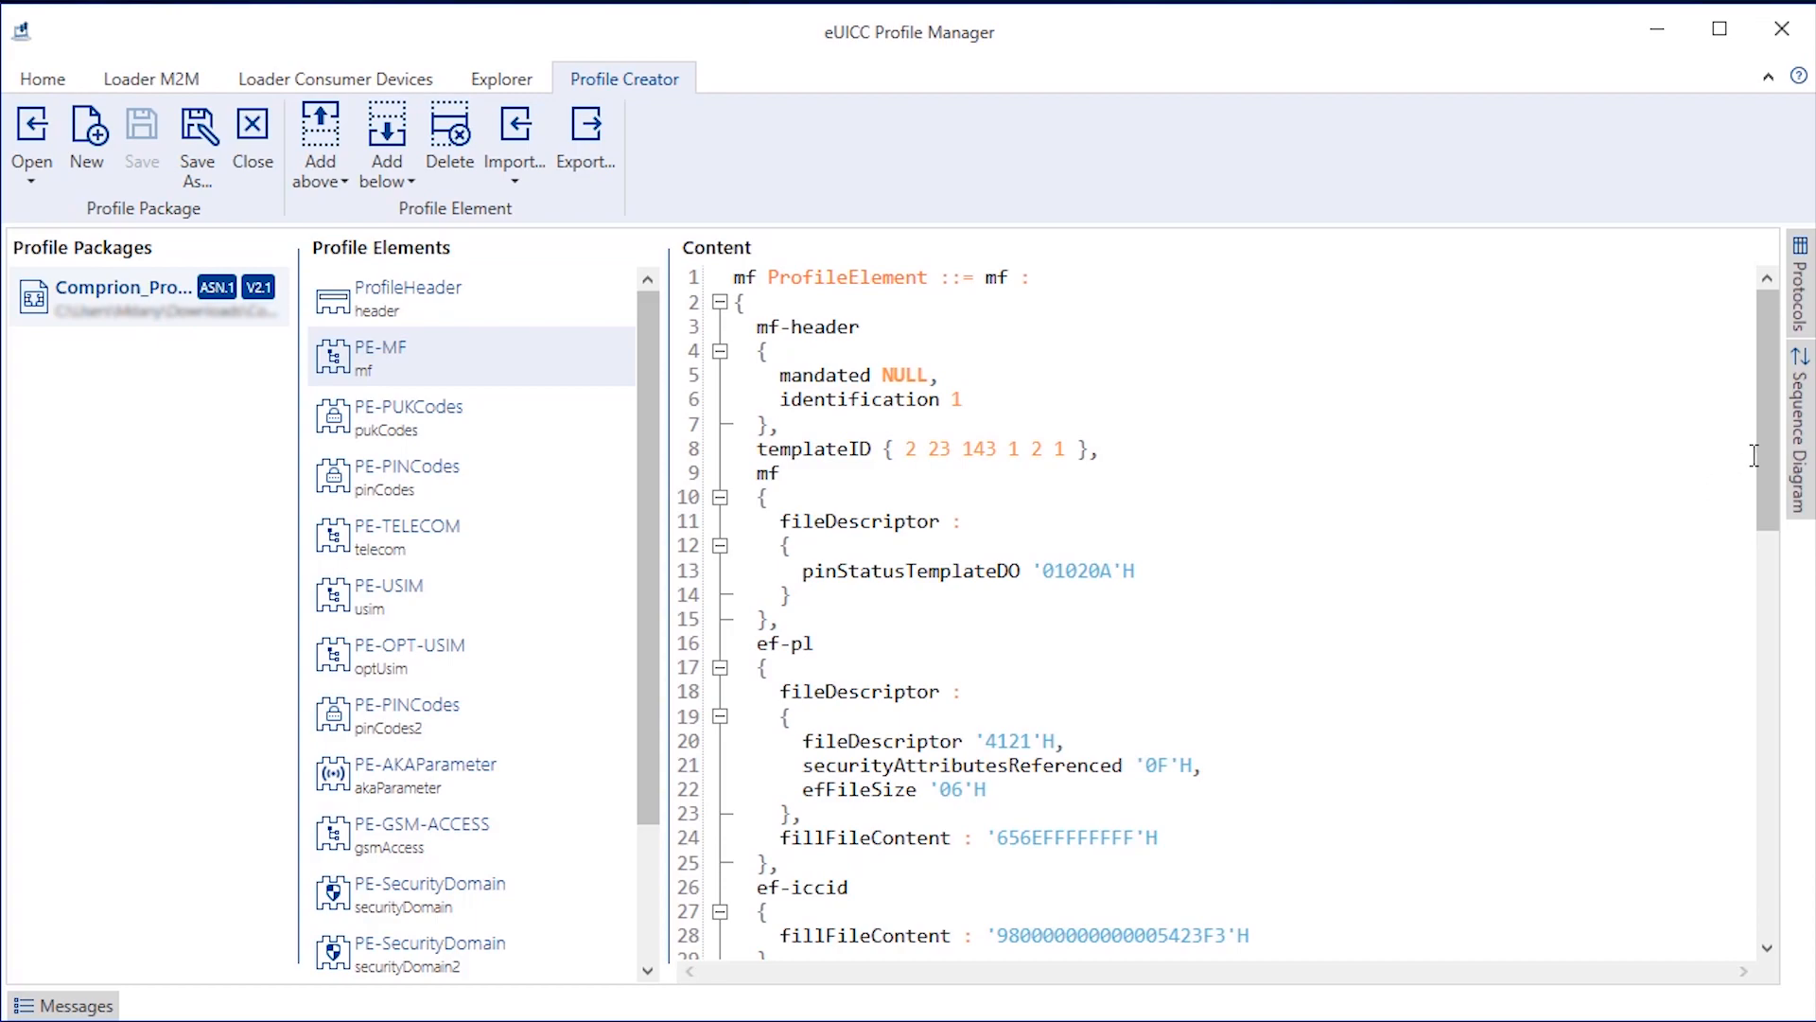
scroll("down", 3)
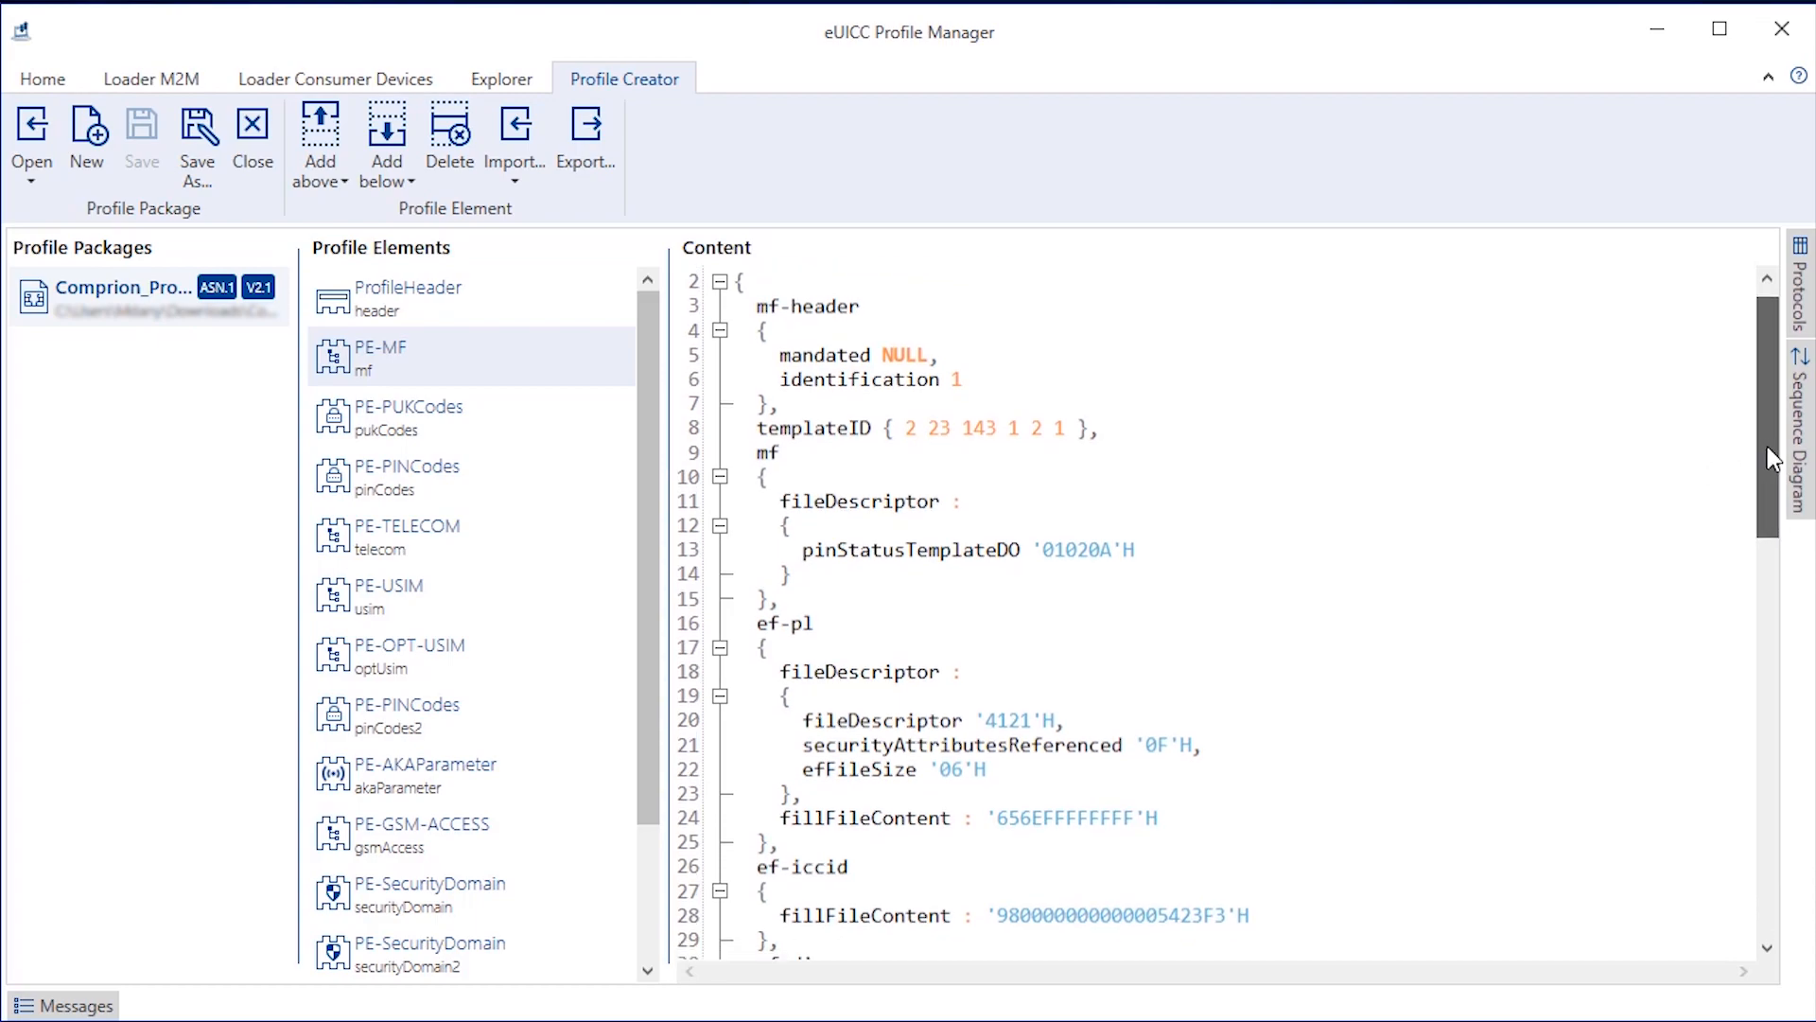
scroll("down", 3)
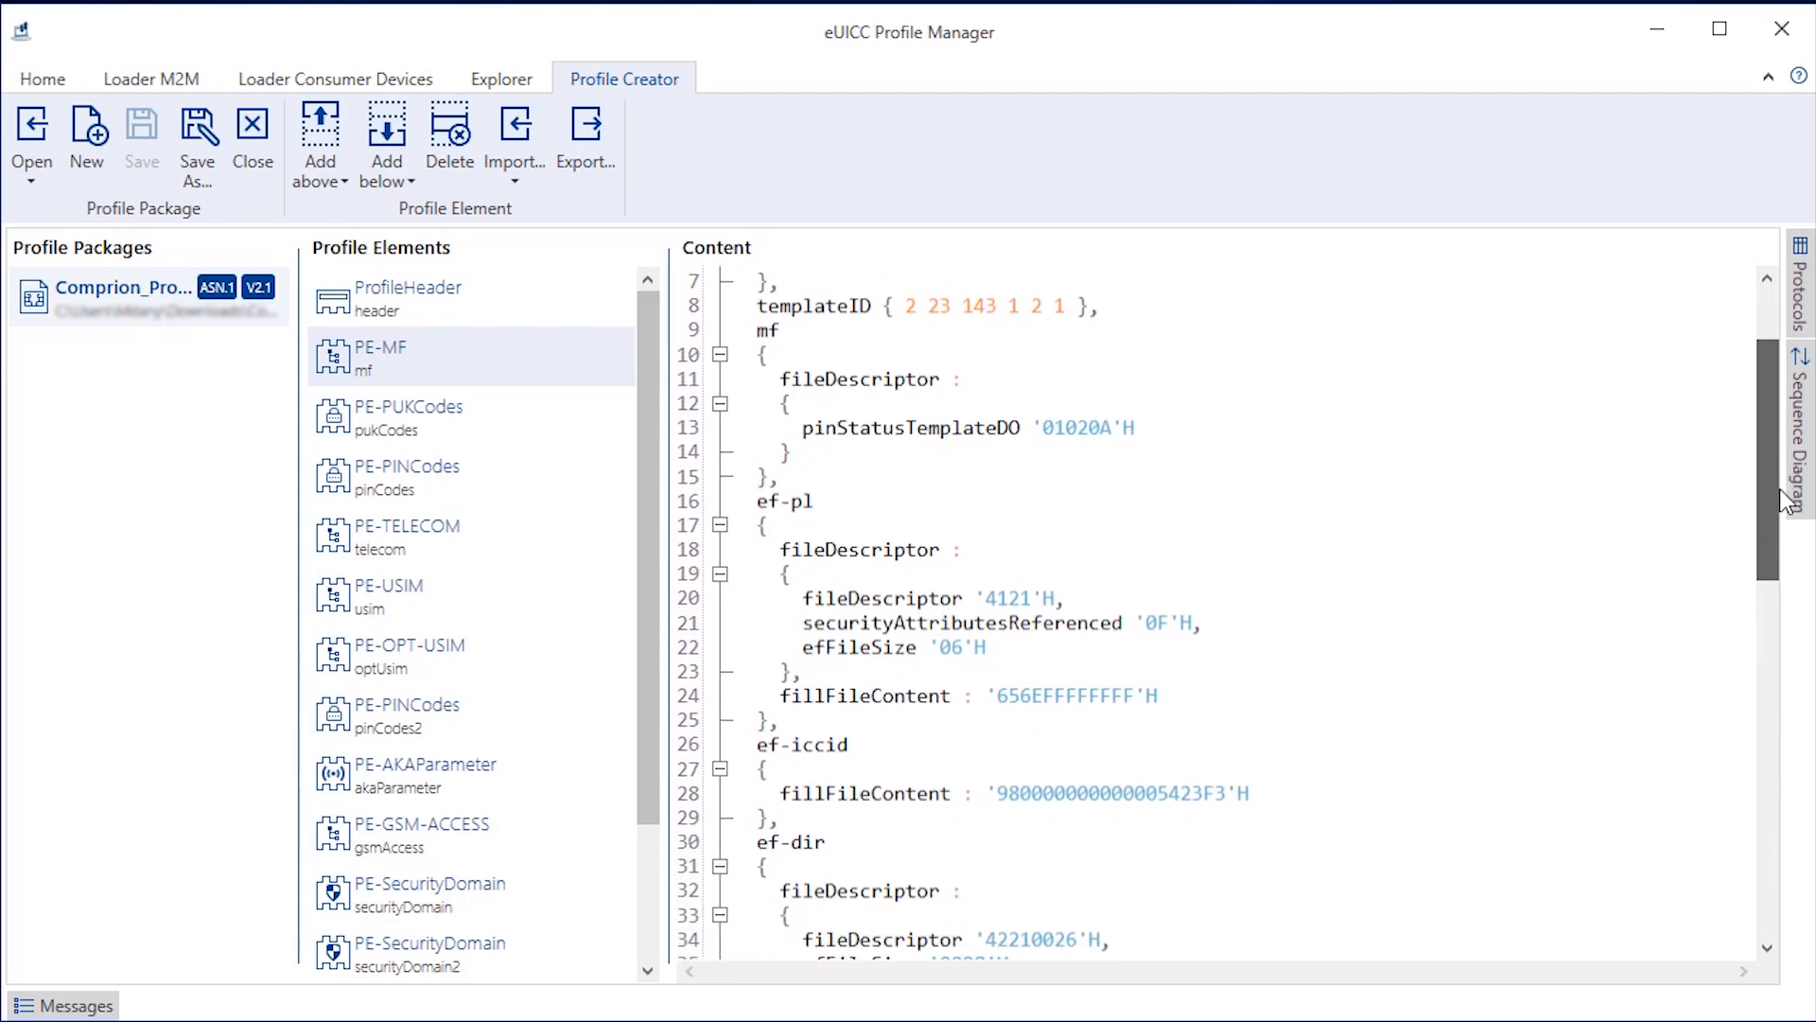
scroll("down", 3)
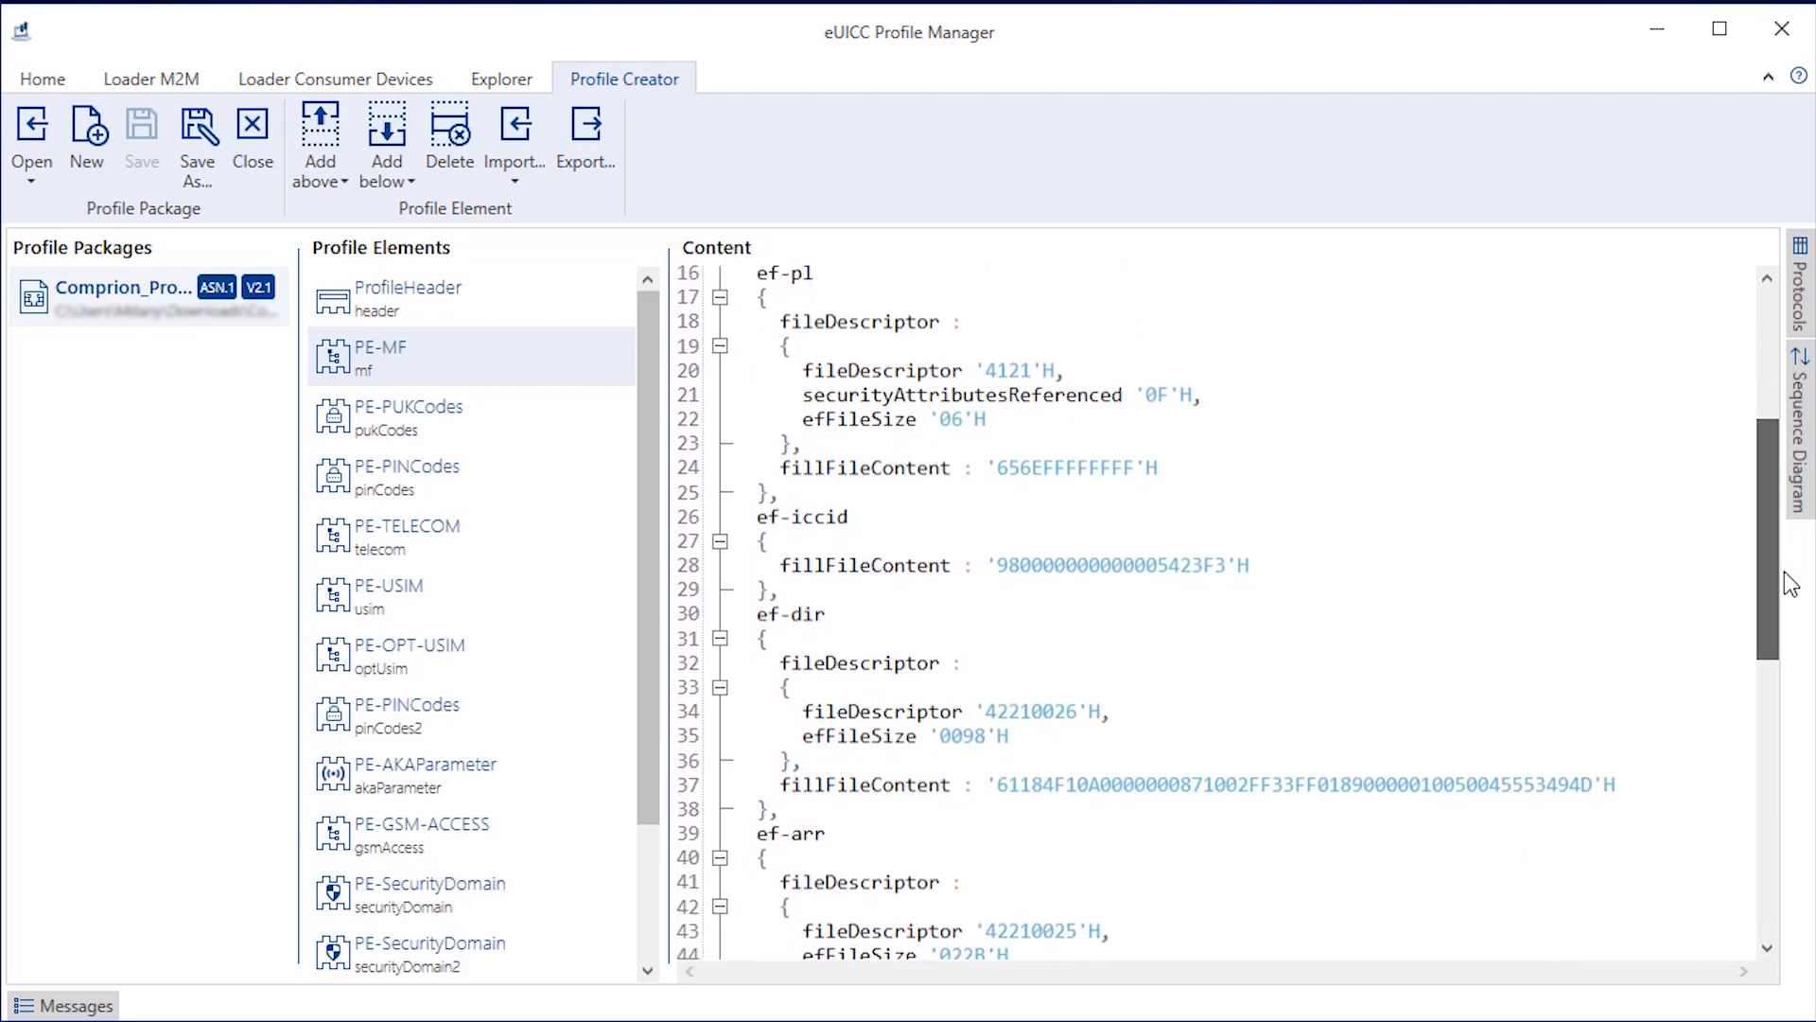
scroll("down", 3)
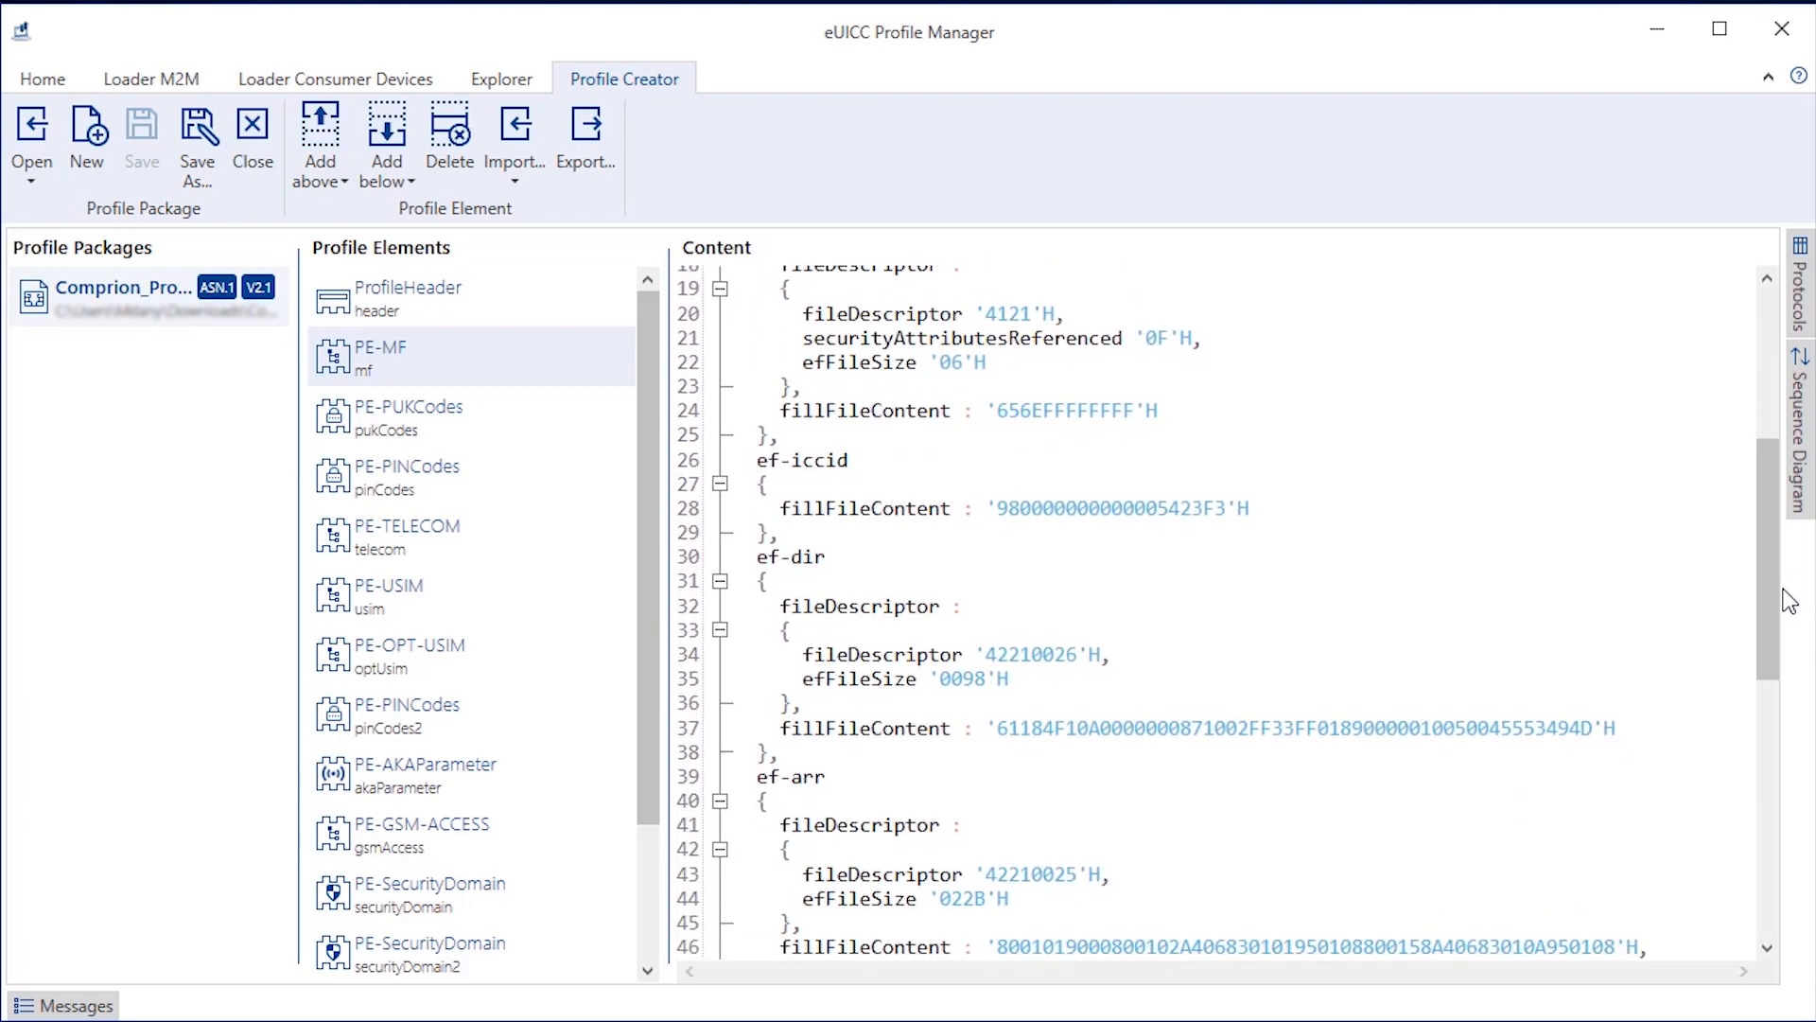
left_click(406, 417)
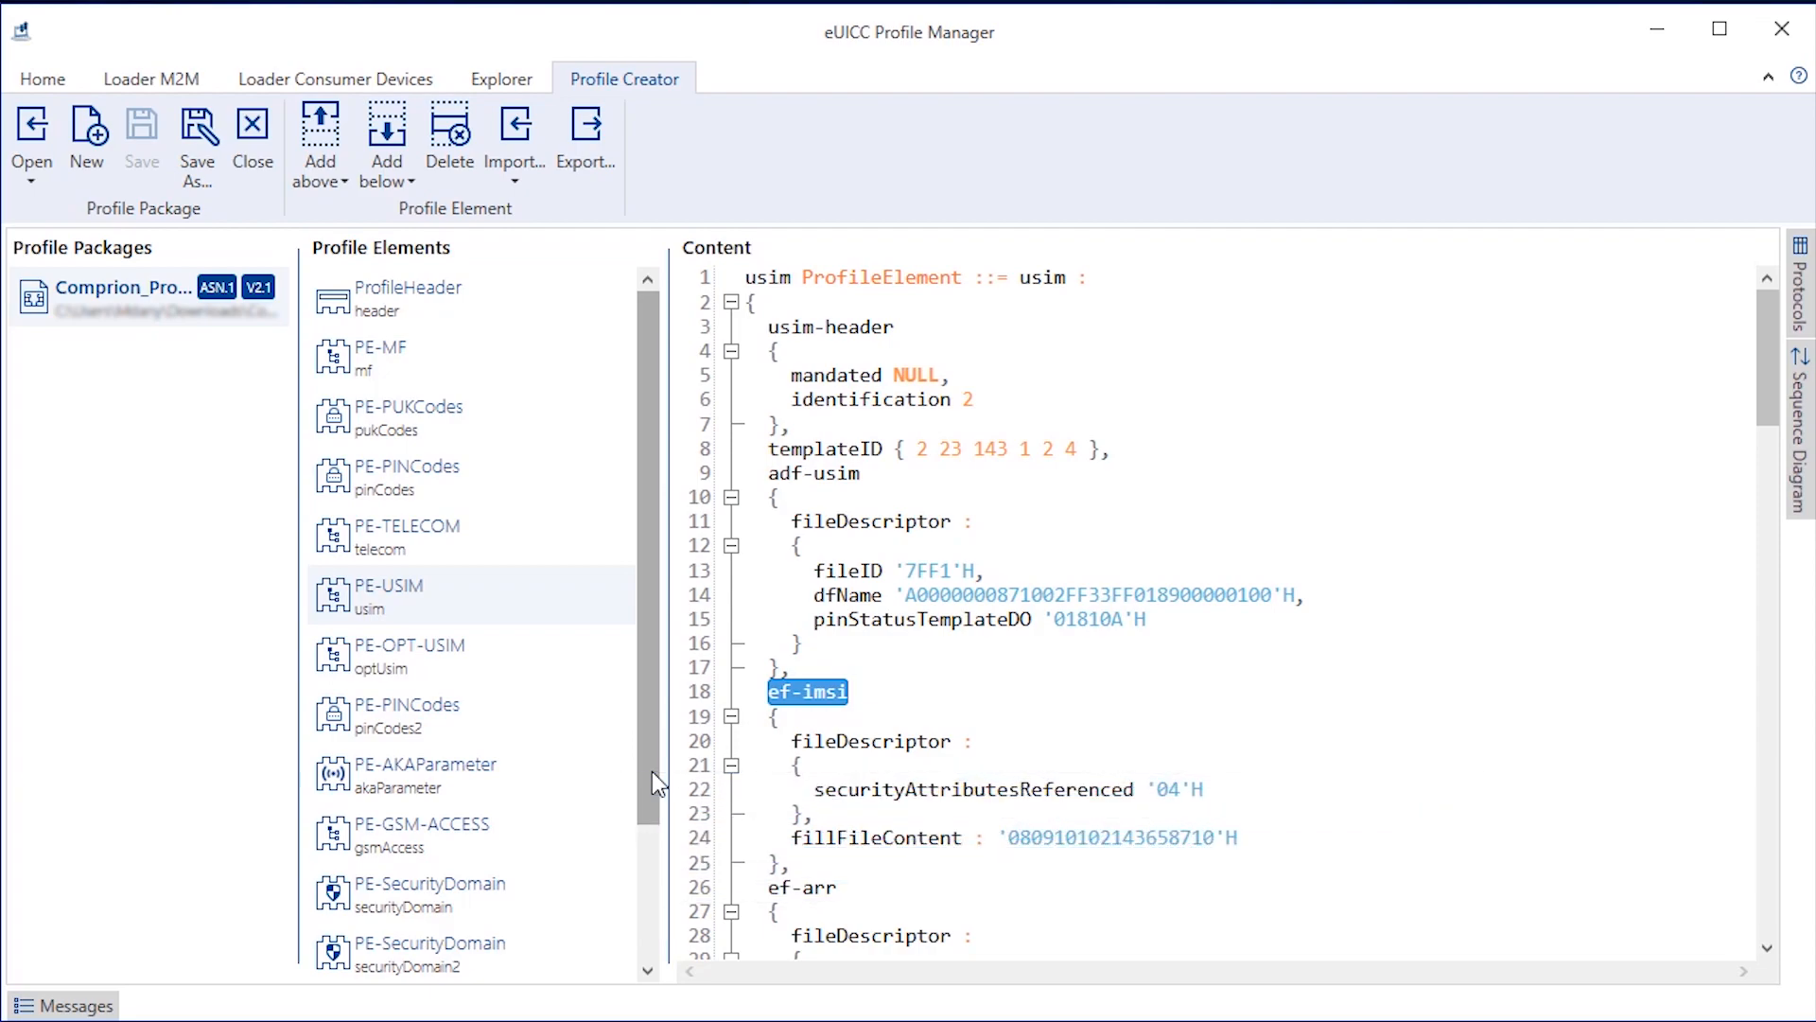
Select PE-AKAParameter to view its algorithm configuration, key and OPc values
left_click(425, 765)
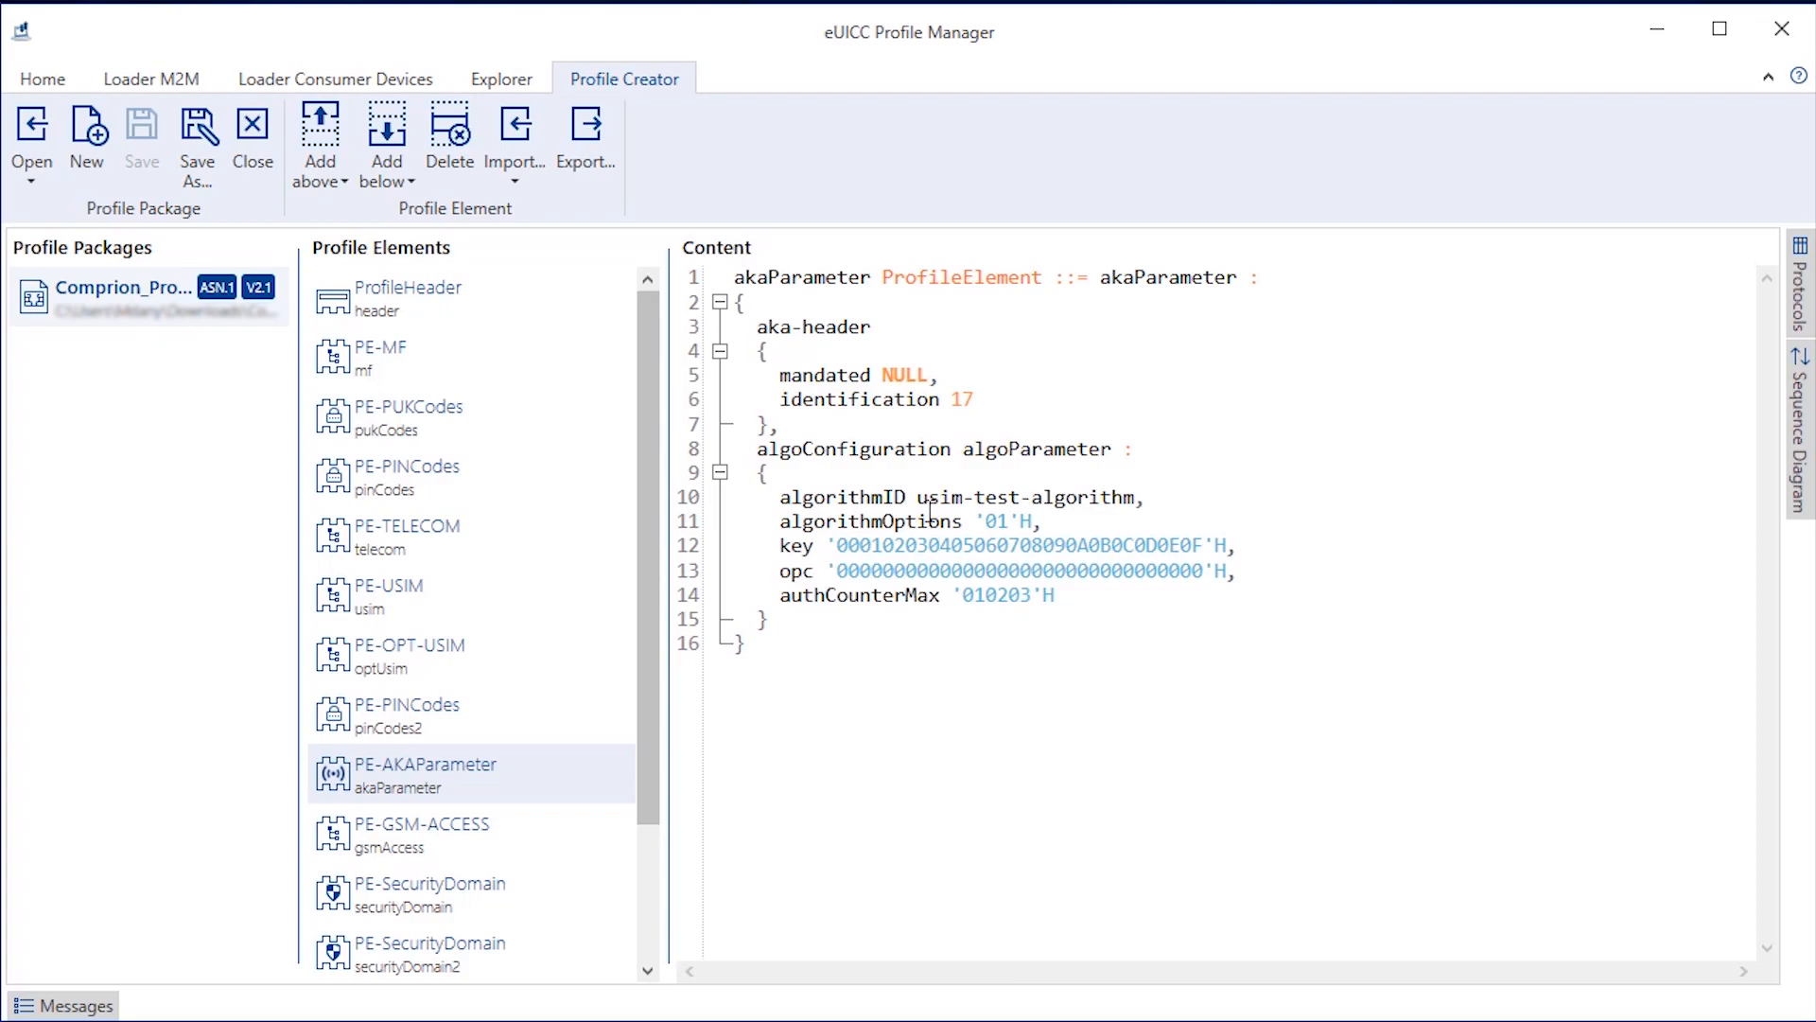
Replace usim-test-algorithm with milenage and save the package as a _corrected.asn copy
double_click(1020, 496)
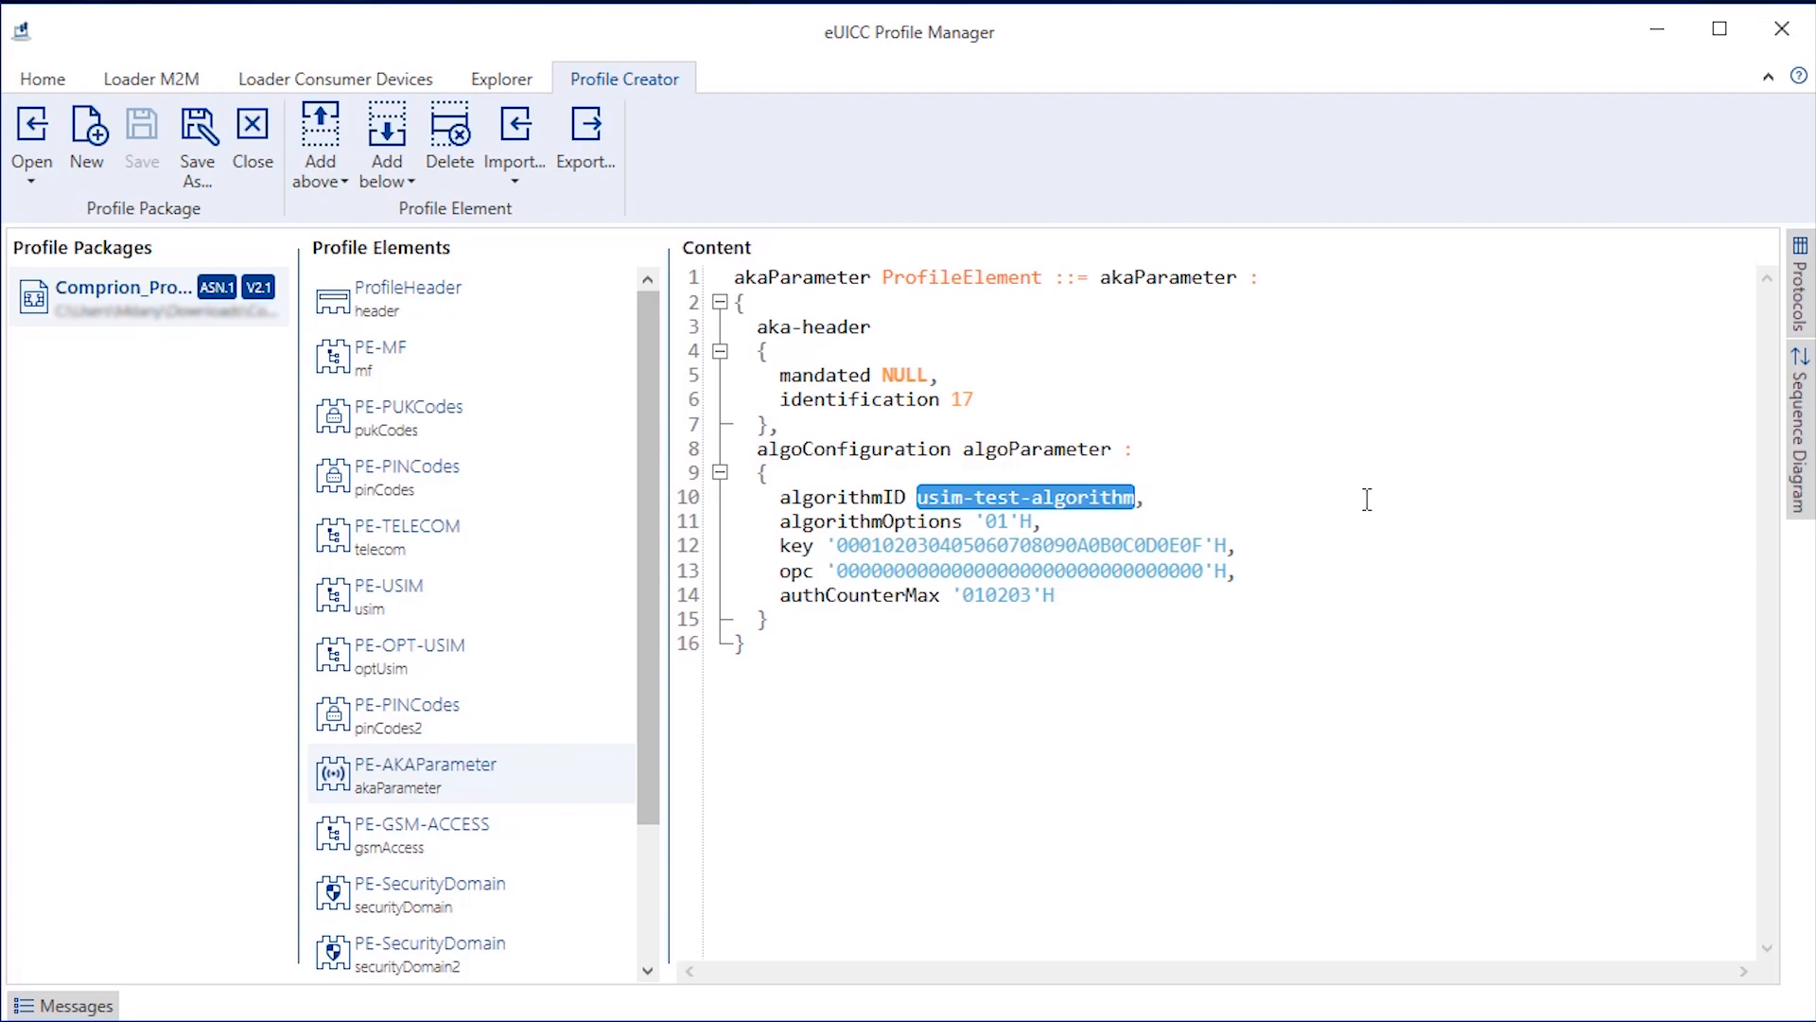
type("milen,")
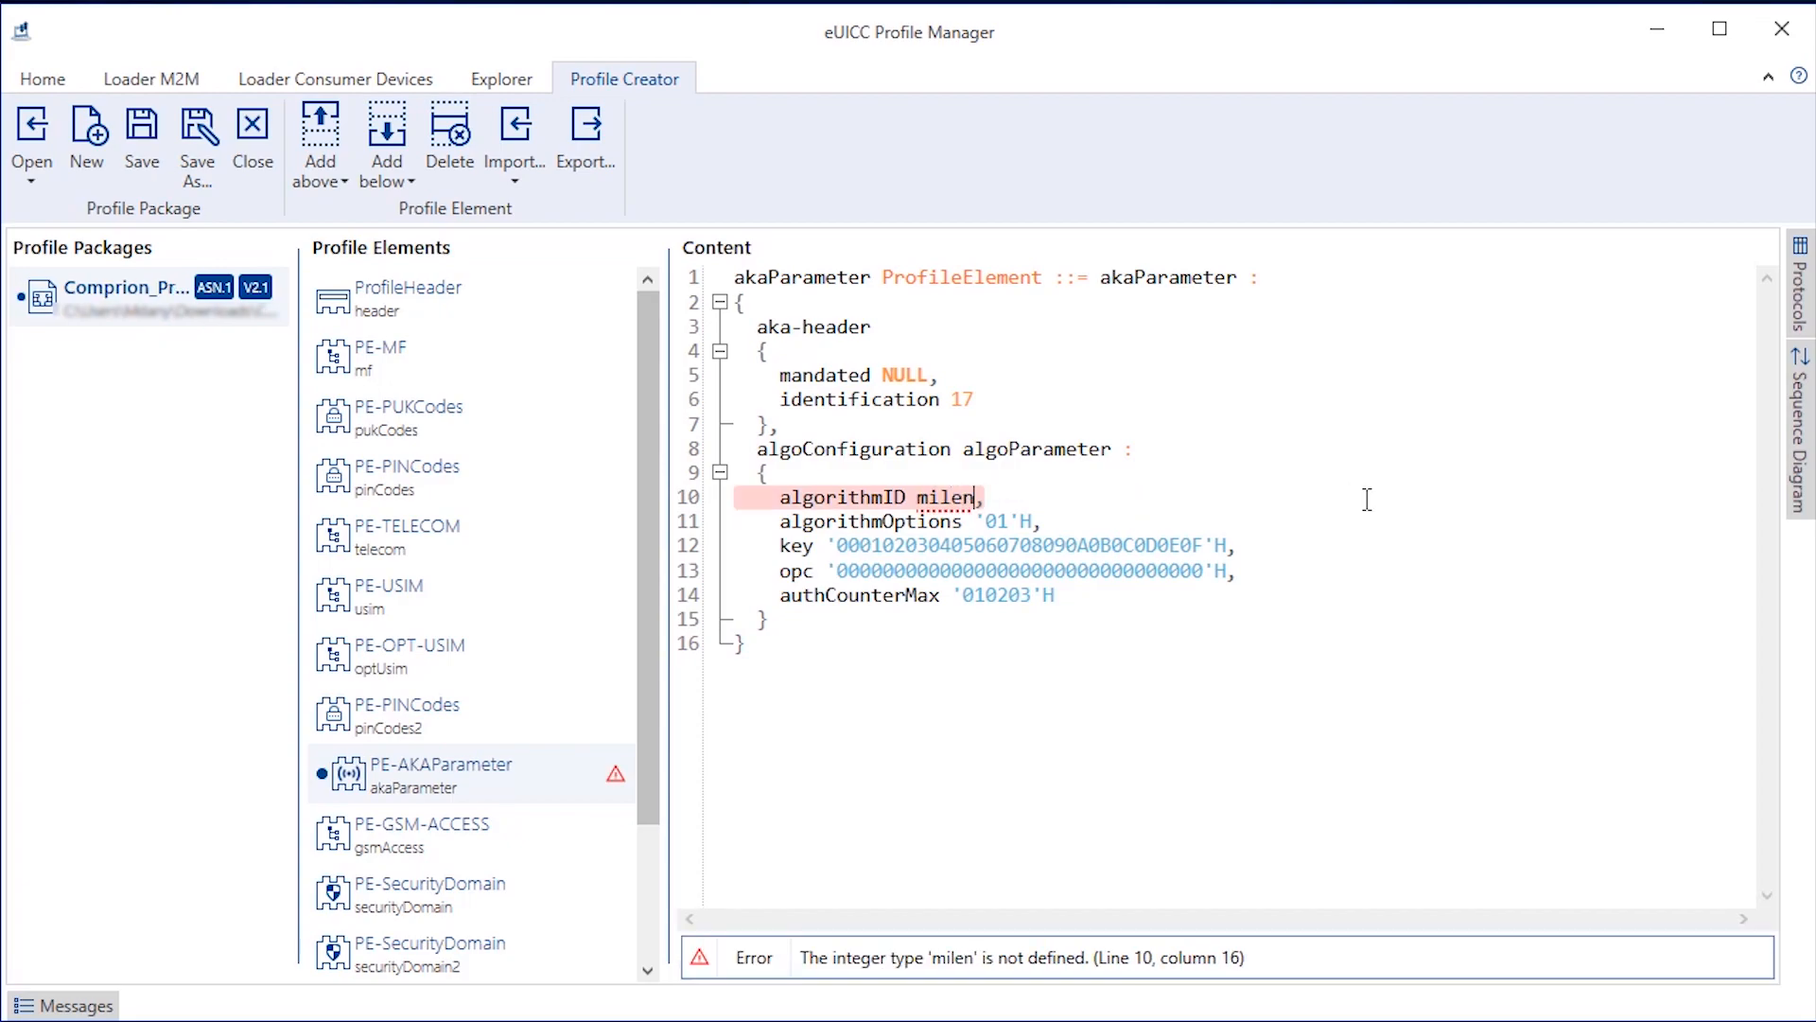
type("age")
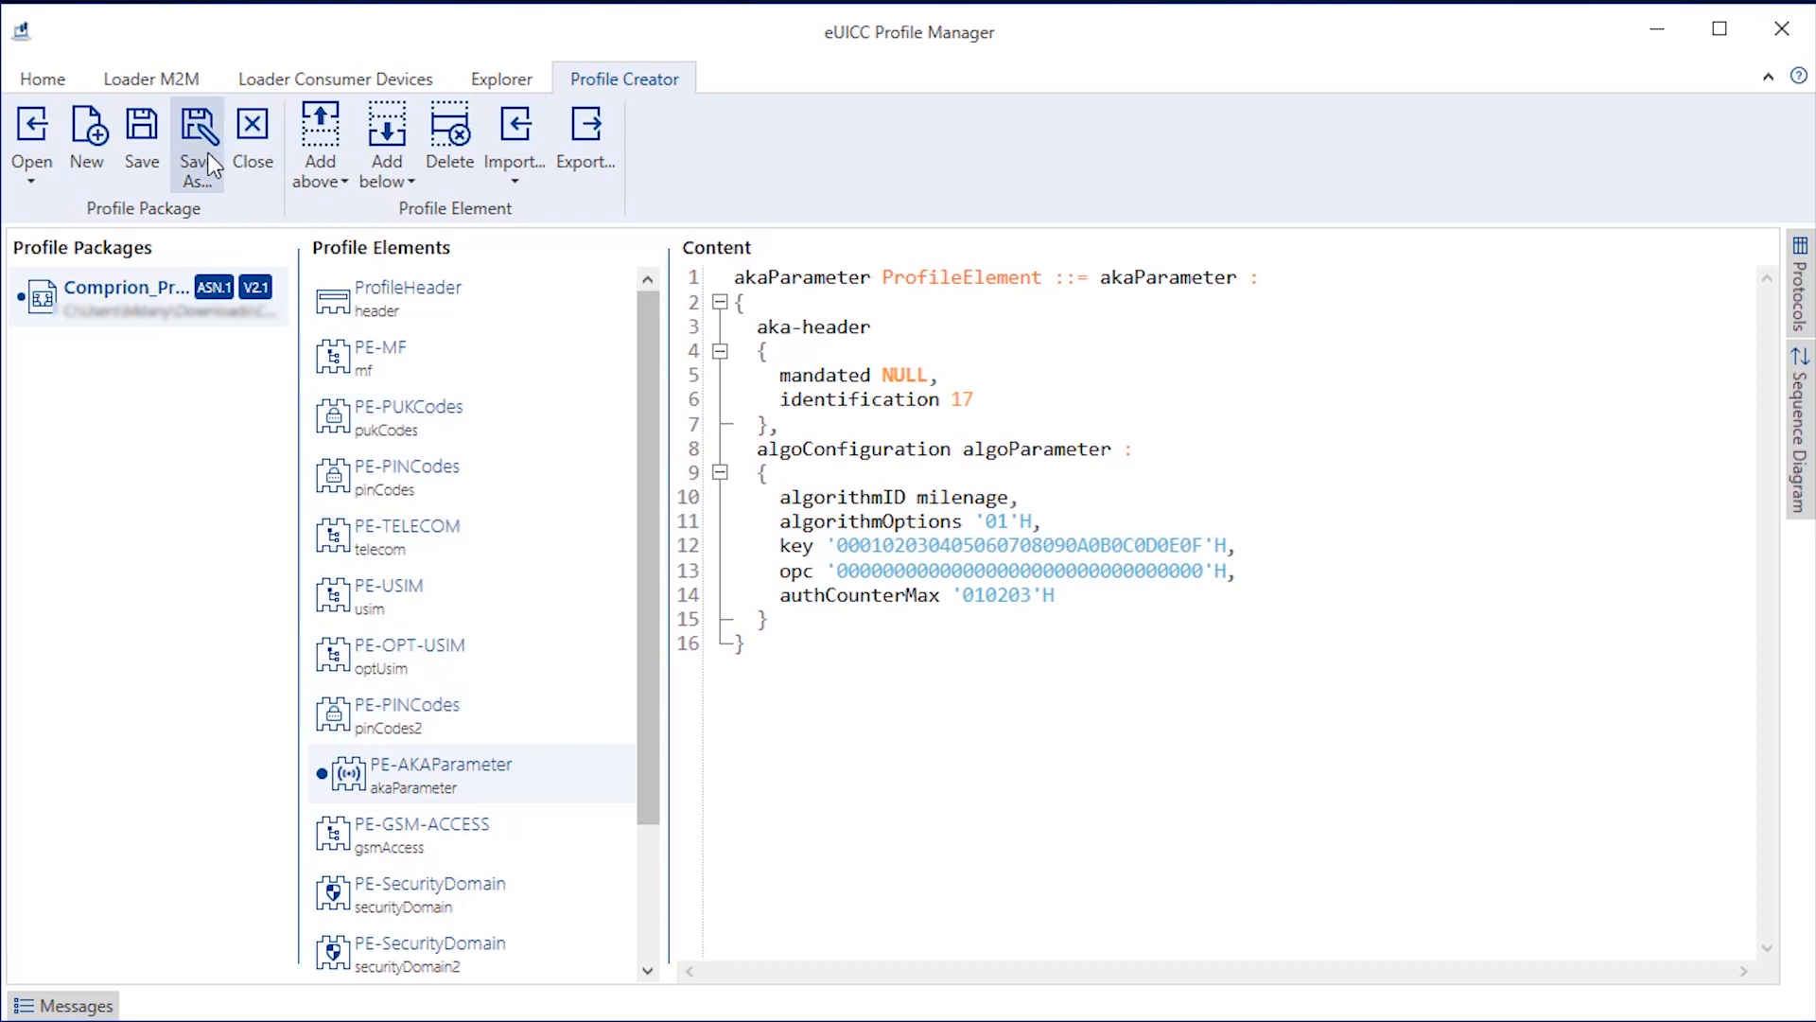
left_click(197, 139)
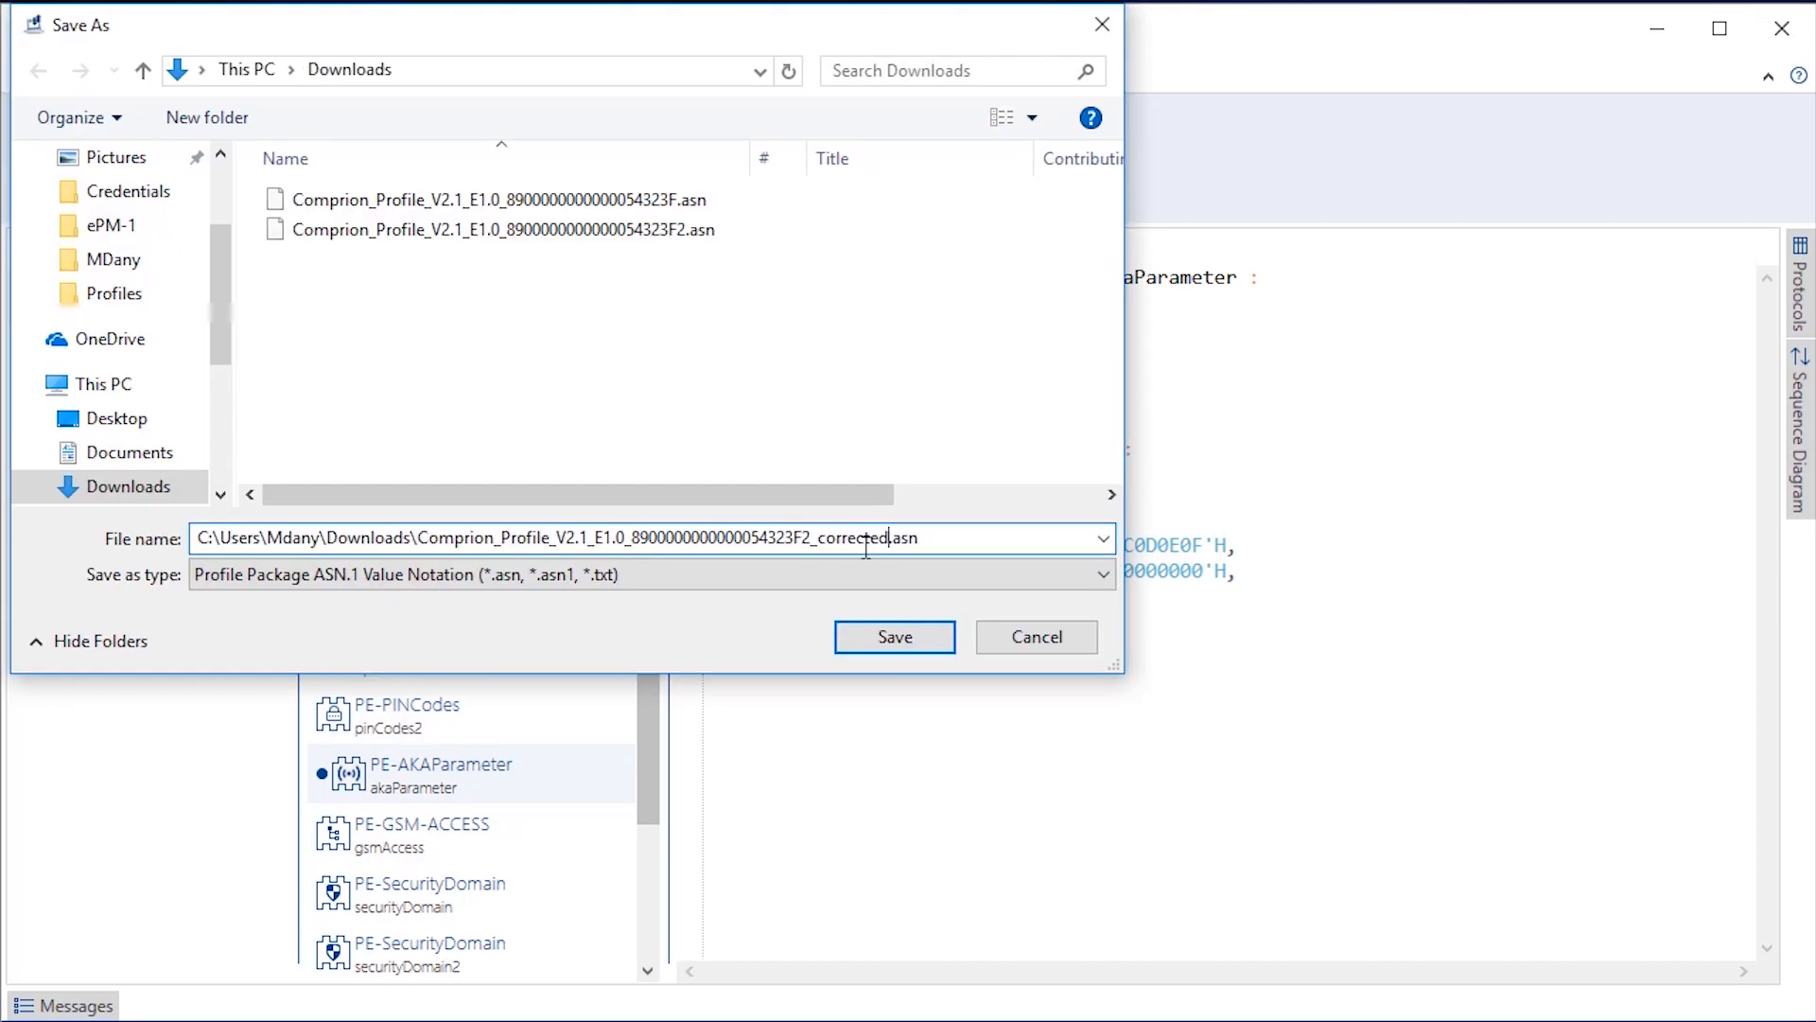
left_click(893, 636)
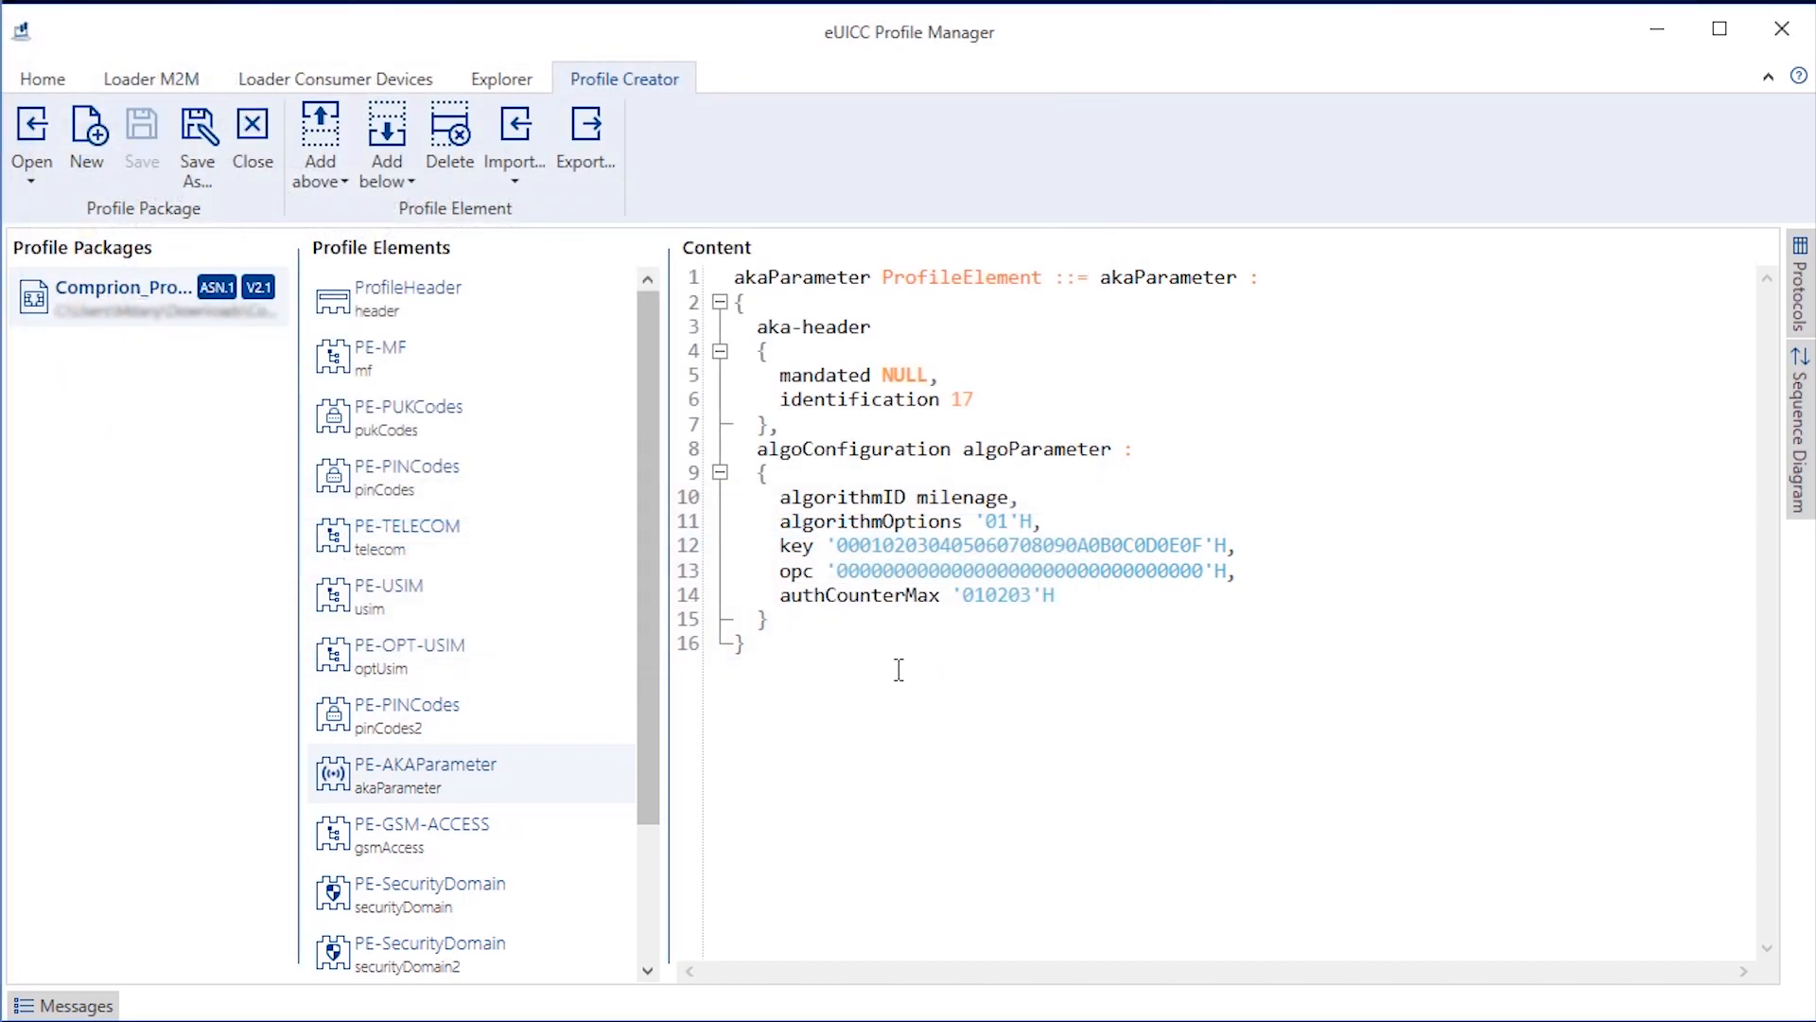